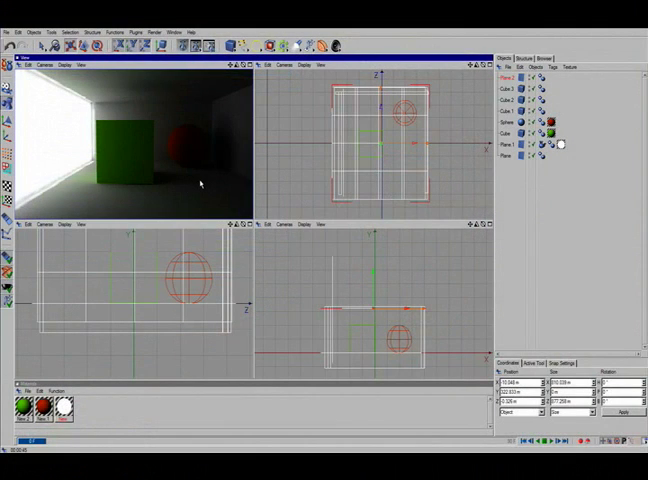
{"action": "mouse_move", "coordinate": [204, 190]}
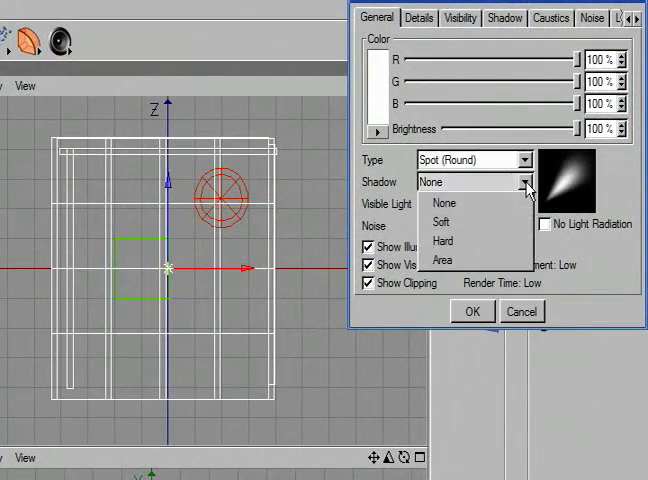
Step: Set the round spot light's Shadow to Soft in its General attributes
{"action": "left_click", "coordinate": [440, 222]}
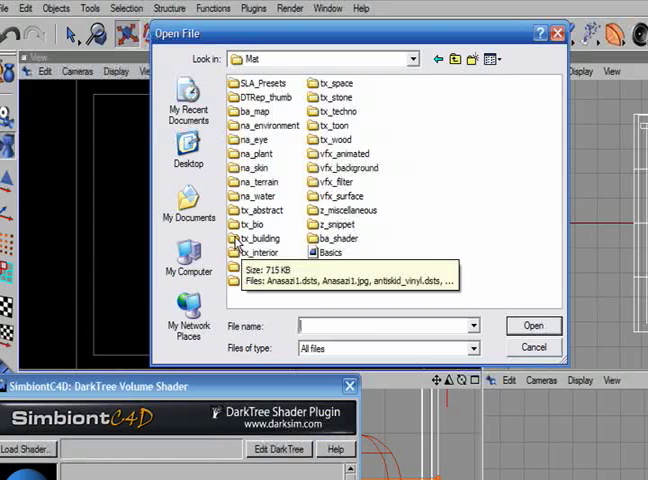
Step: Browse into a DarkTree shader folder within the Mat library in the Open File dialog
{"action": "double_click", "coordinate": [260, 252]}
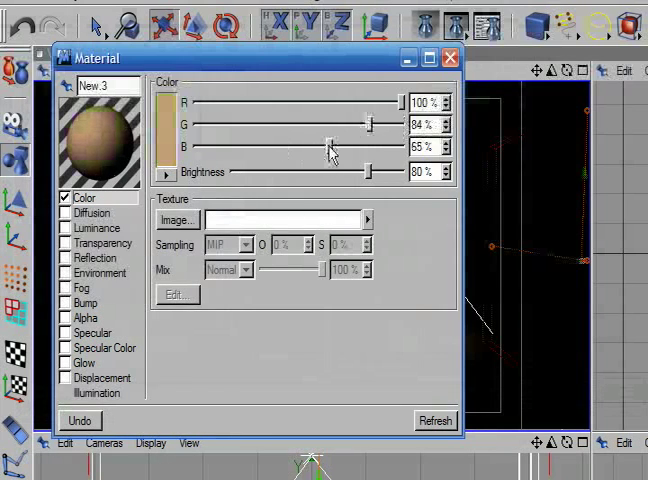
Step: Raise material New 3's blue to about 79% for a paler peach (R 100%, G 84%)
{"action": "left_click_drag", "start_coordinate": [330, 146], "coordinate": [370, 146]}
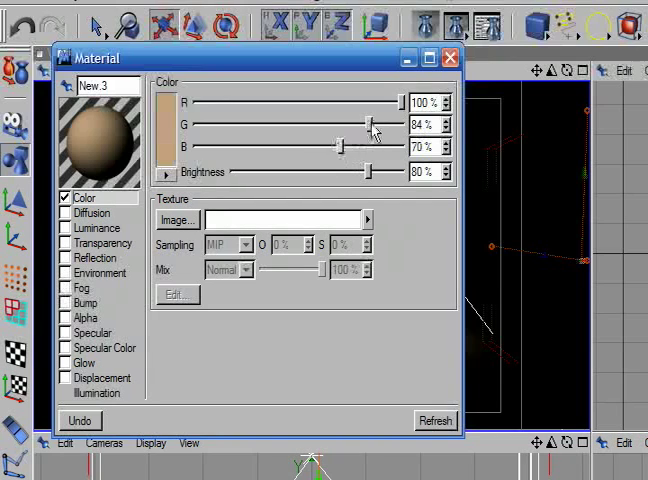